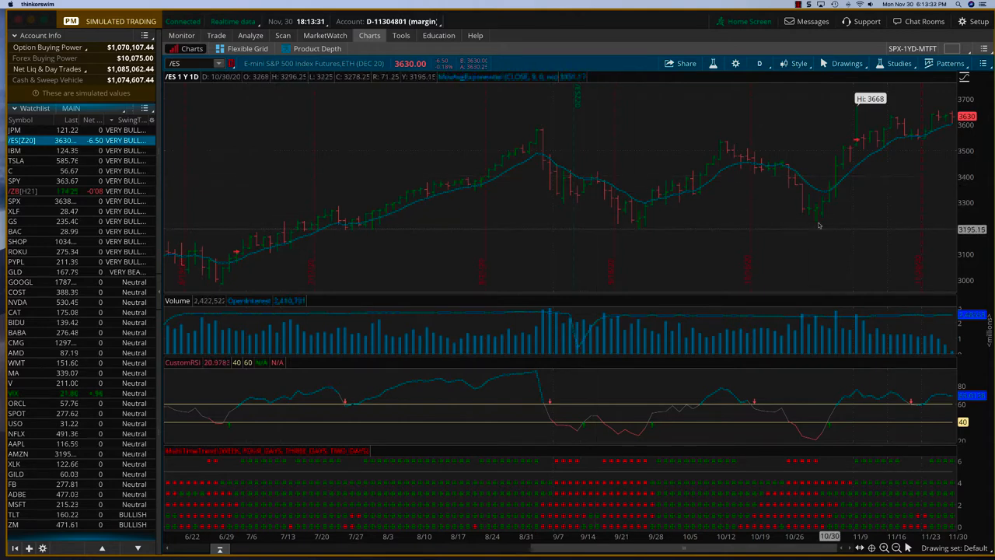
{"action": "mouse_move", "coordinate": [947, 121]}
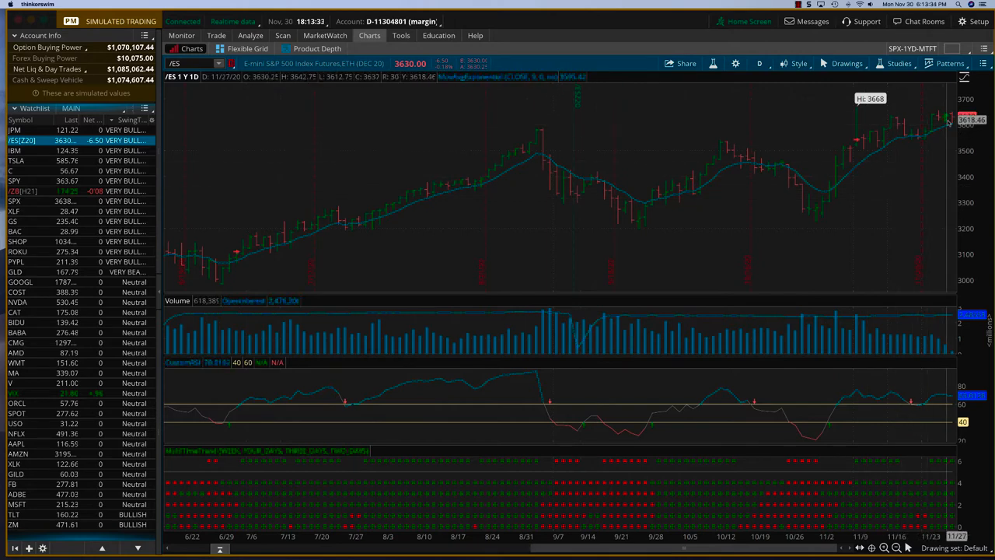
{"action": "mouse_move", "coordinate": [512, 136]}
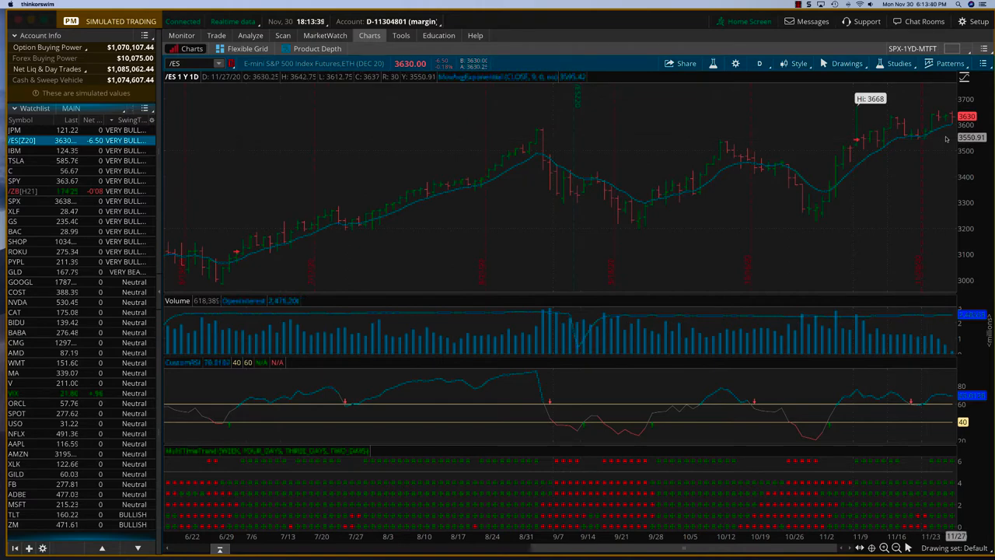
{"action": "mouse_move", "coordinate": [920, 136]}
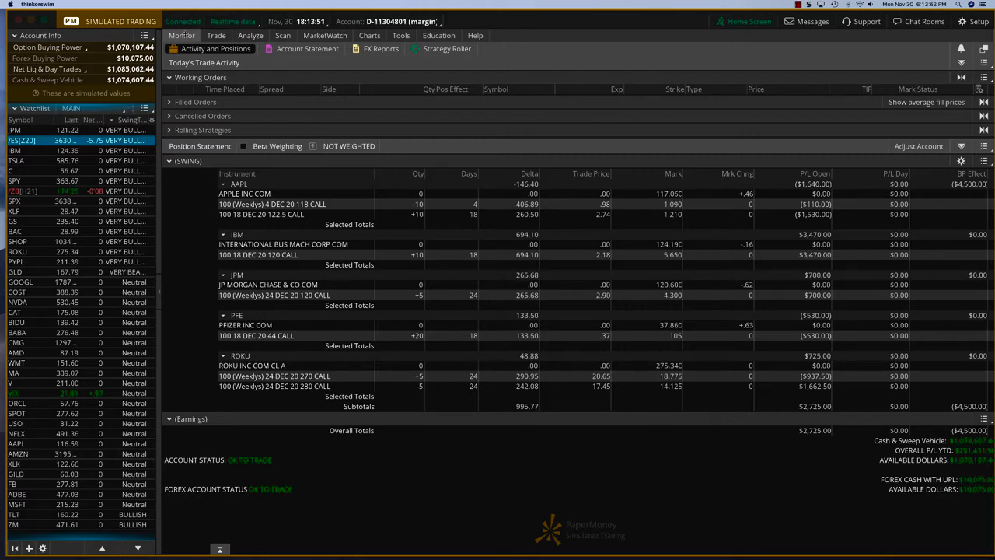
{"action": "mouse_move", "coordinate": [684, 142]}
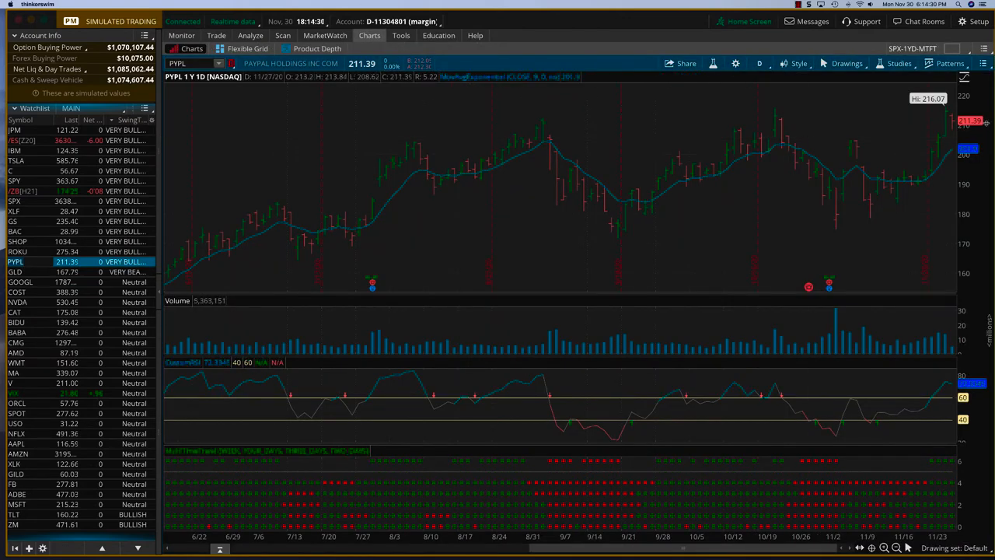
{"action": "mouse_move", "coordinate": [951, 126]}
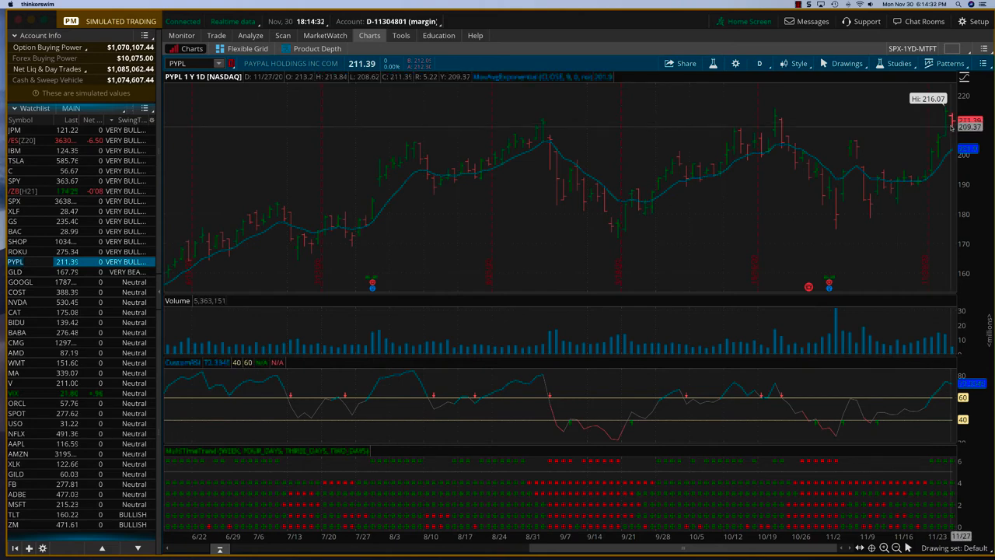